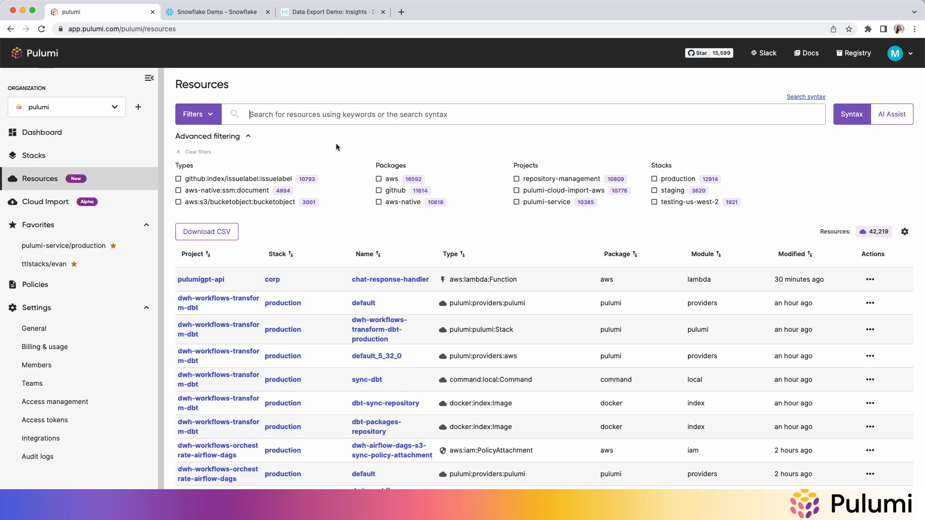
# Search resources for 'vpc' and filter to the aws:ec2/vpc:vpc type (95 resources)
pyautogui.write('vpc')
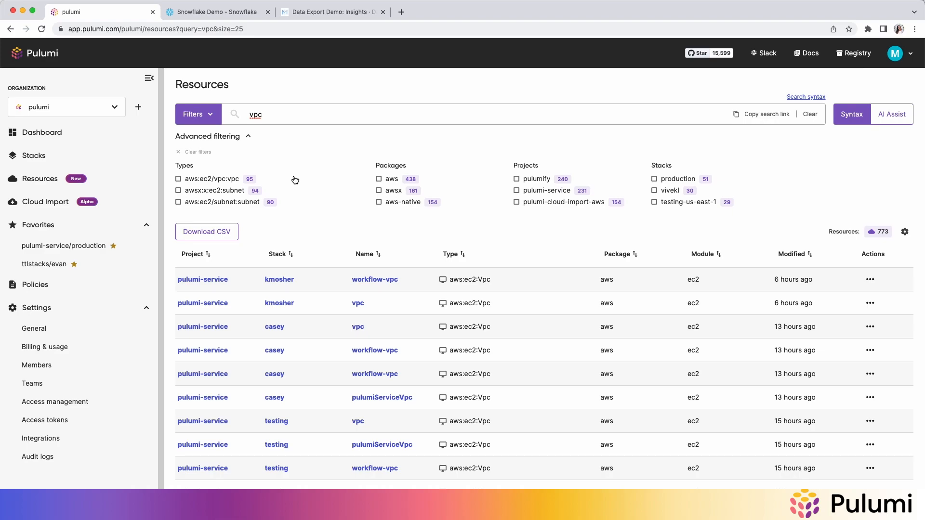
pyautogui.moveTo(271, 169)
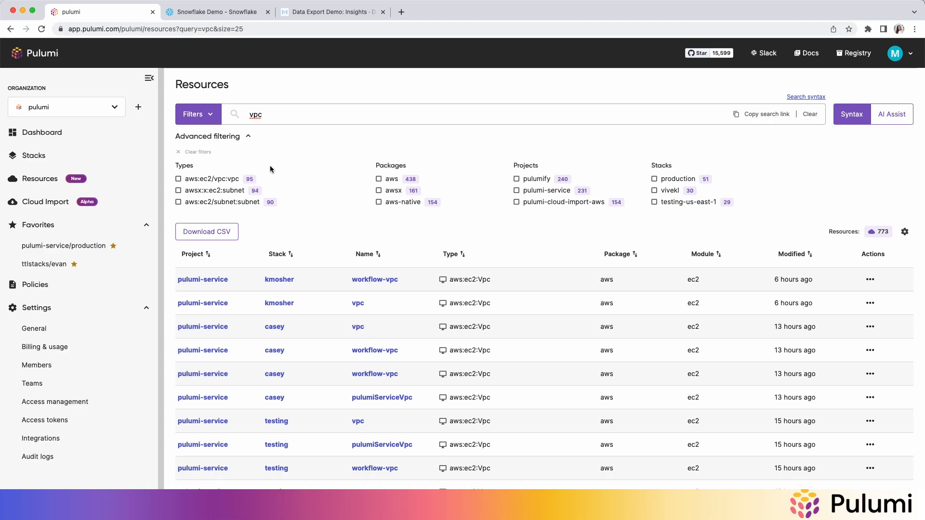
pyautogui.moveTo(287, 161)
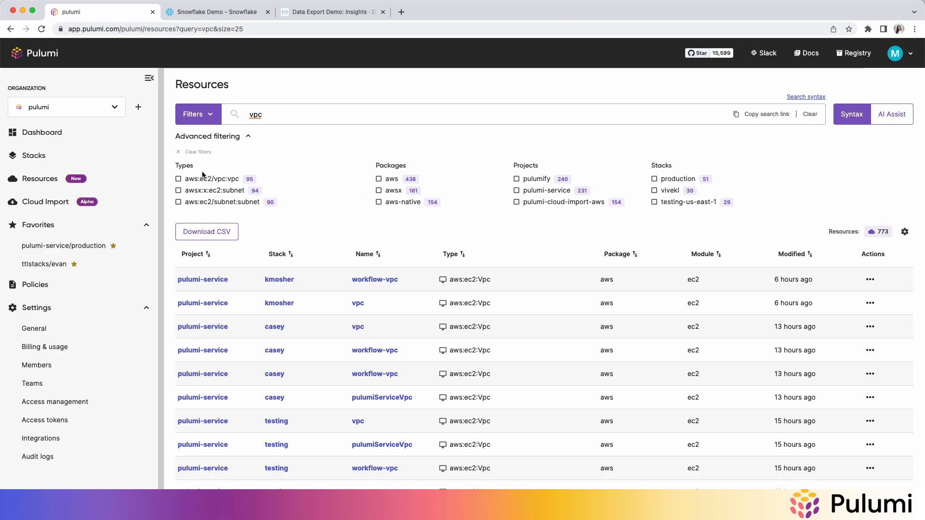
pyautogui.click(178, 179)
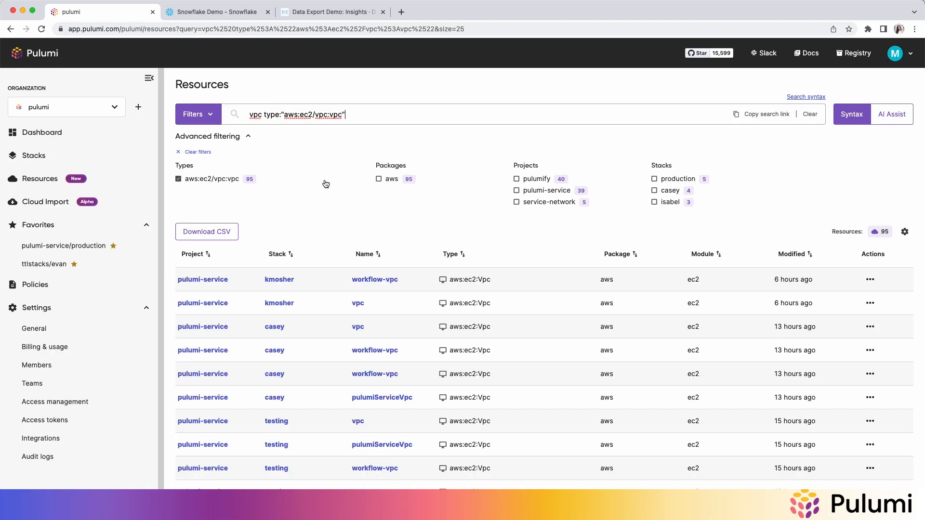
pyautogui.moveTo(306, 184)
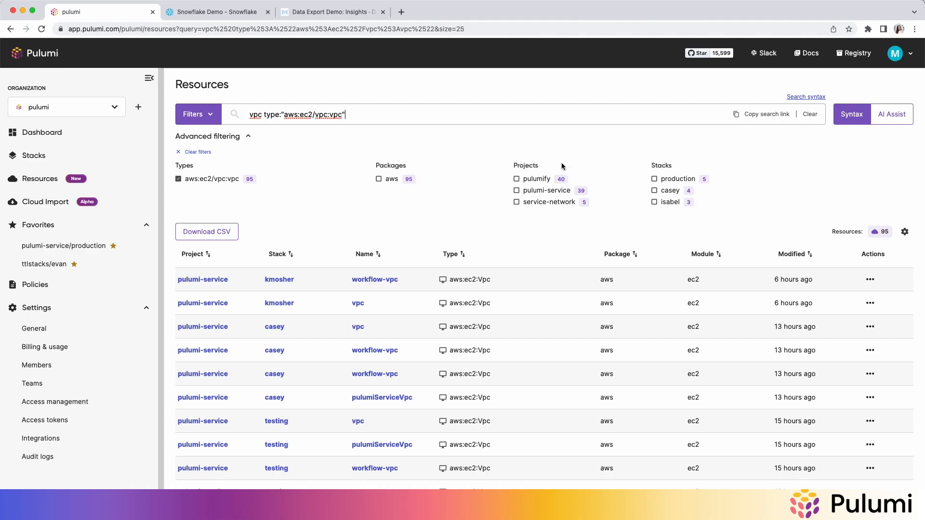
pyautogui.moveTo(538, 198)
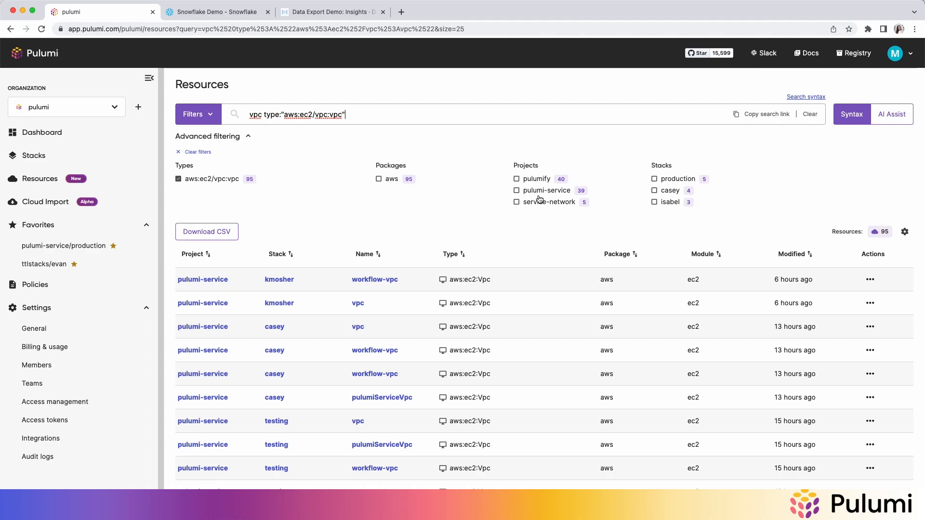
pyautogui.moveTo(729, 140)
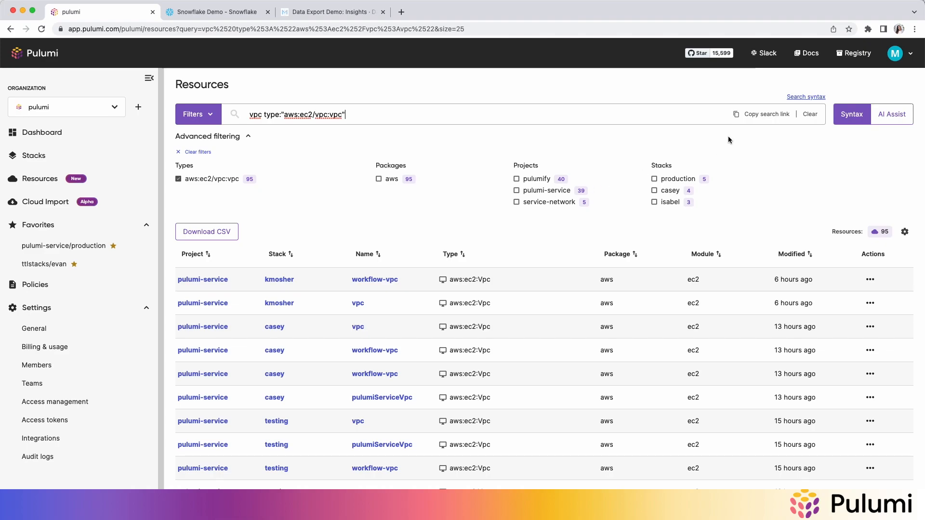
# Query 'stack:production' (13,282 results), then replace it with 'package:snowflake' (107 resources)
pyautogui.click(810, 114)
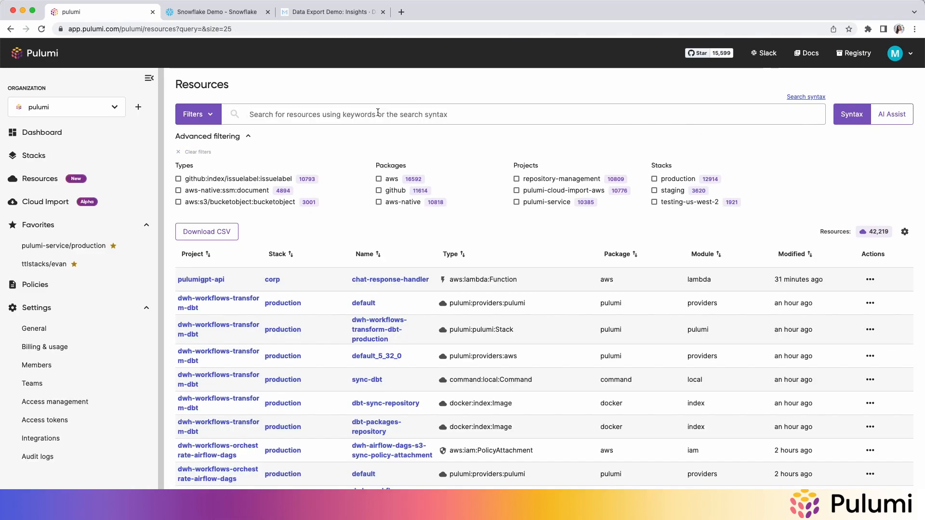
pyautogui.write('stack:production')
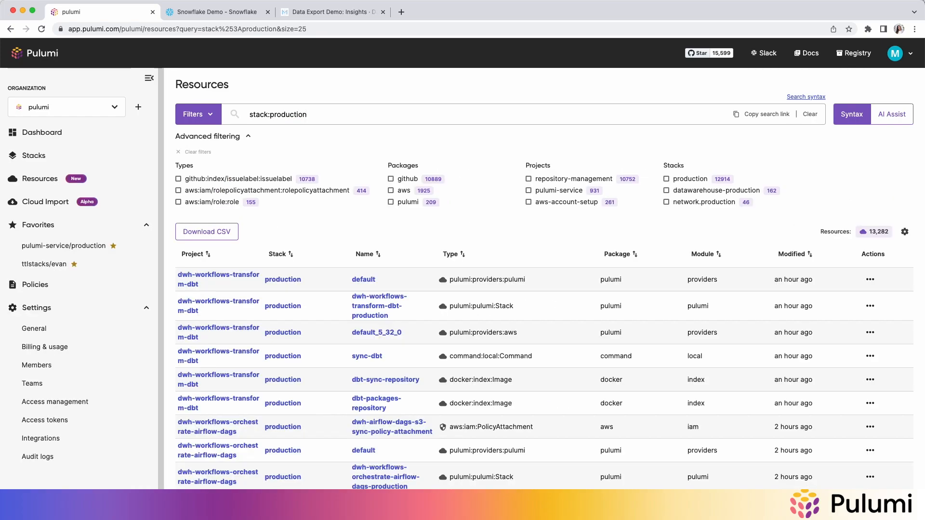
pyautogui.moveTo(473, 221)
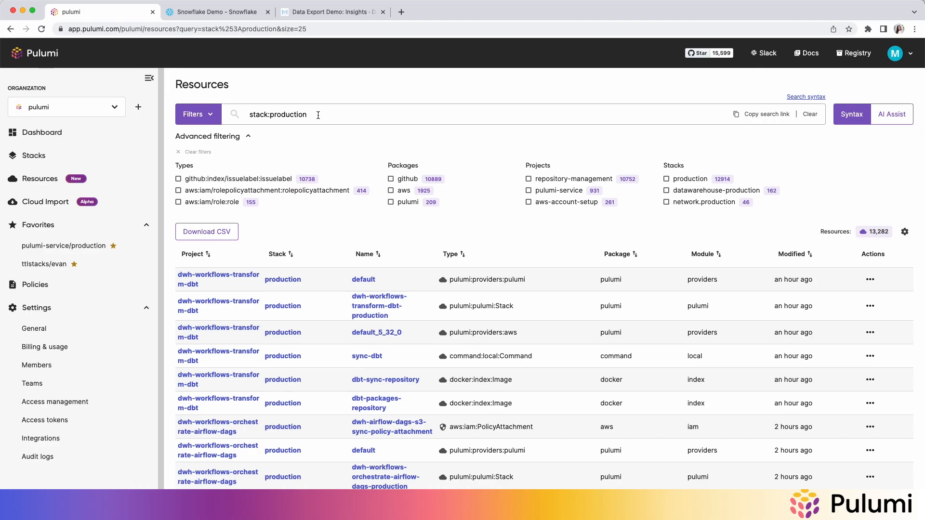
pyautogui.write('packah')
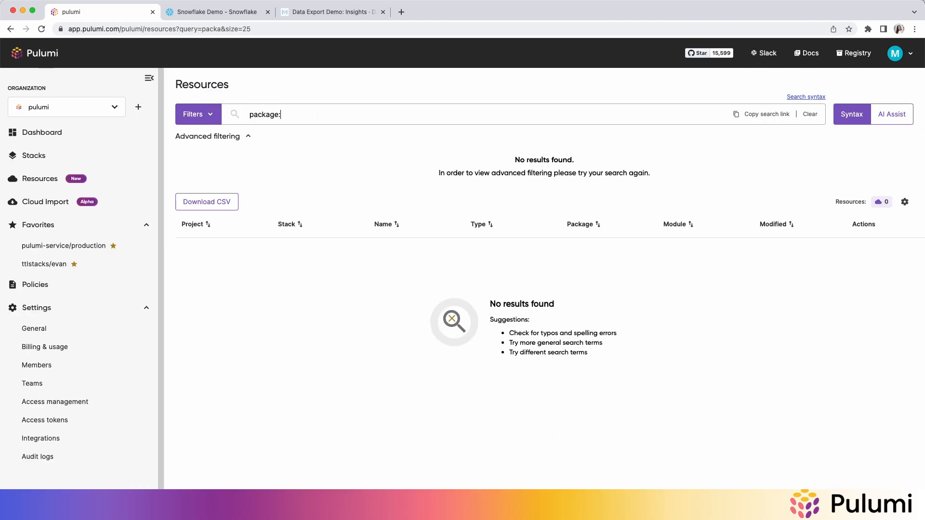
pyautogui.write('snowflake')
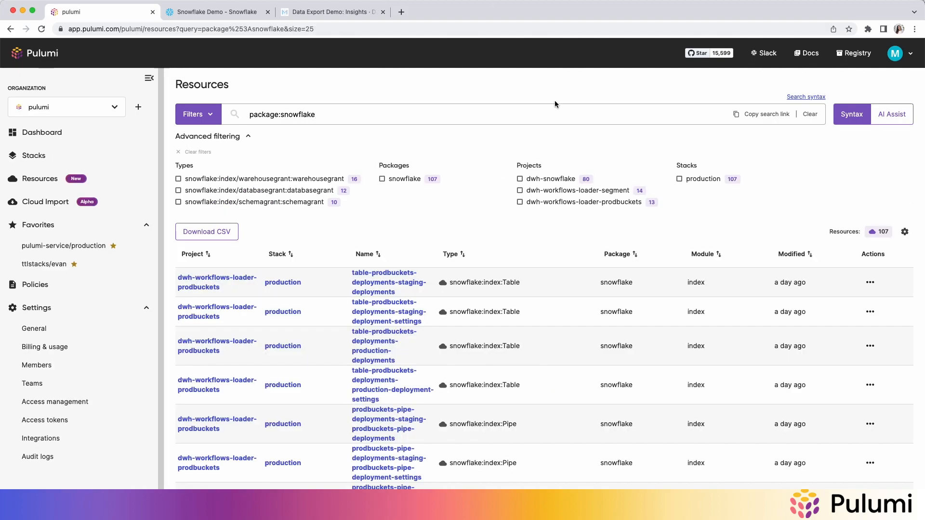
pyautogui.moveTo(699, 115)
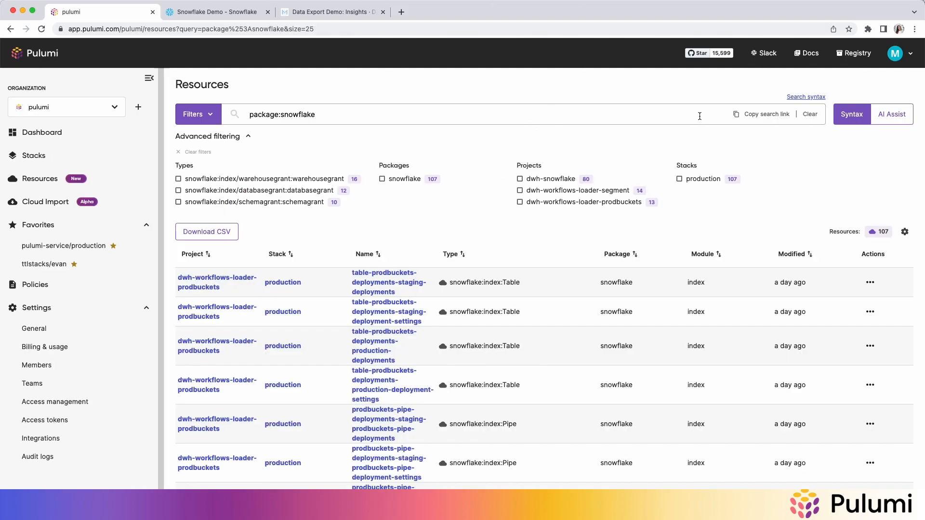
# Use AI Assist to search 'all resources that are virtual machines in AWS or Azure' (10 results)
pyautogui.click(810, 114)
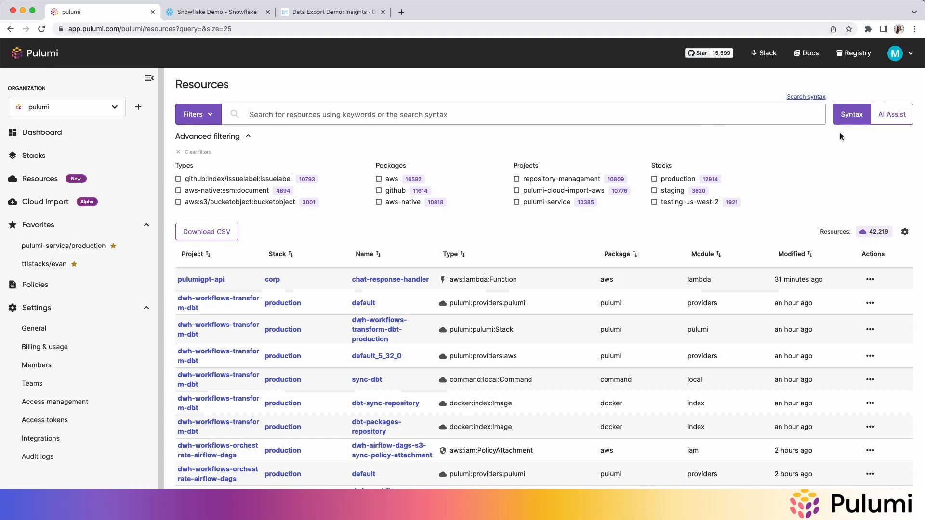
pyautogui.click(518, 120)
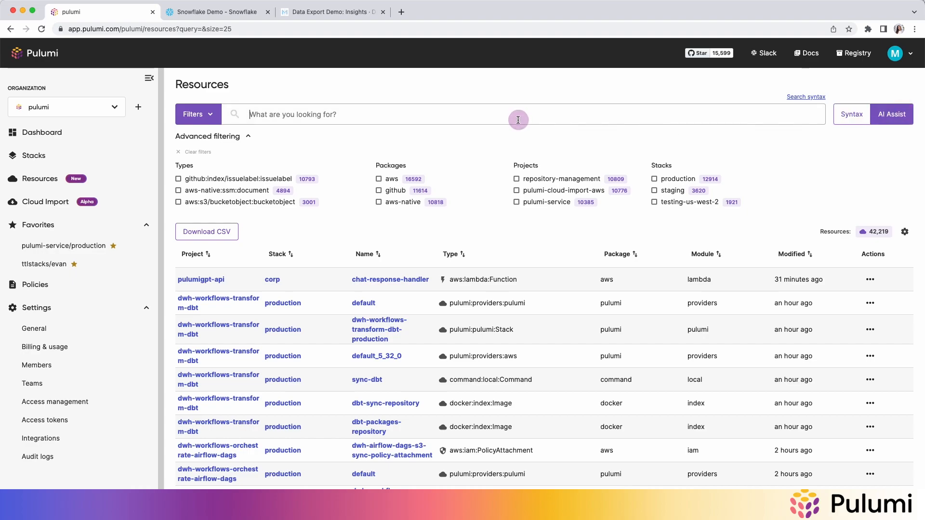
pyautogui.write('all resources that are virtual machines in AWS or Azure"')
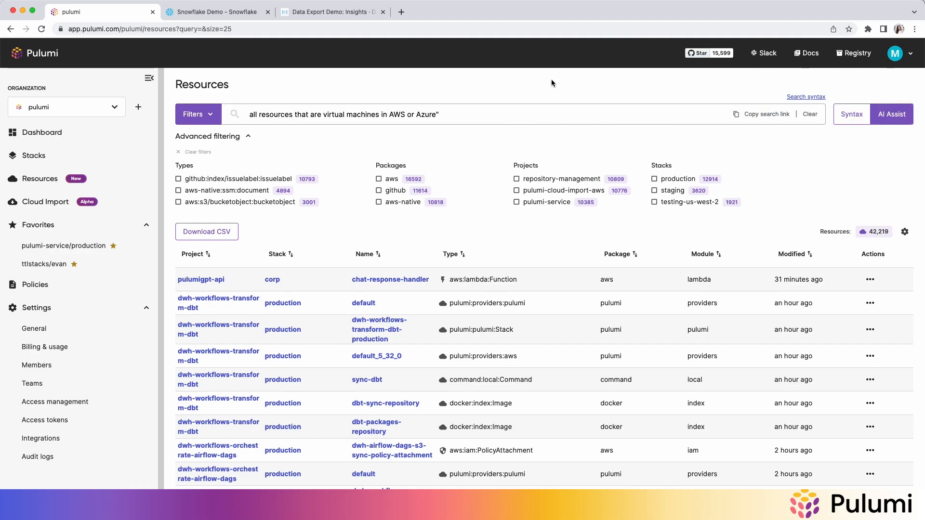
pyautogui.click(481, 116)
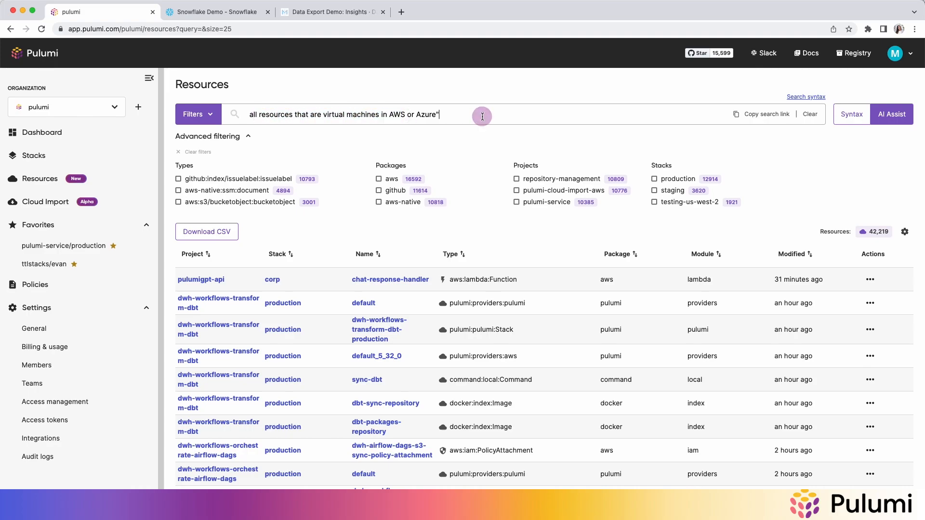
pyautogui.press('Enter')
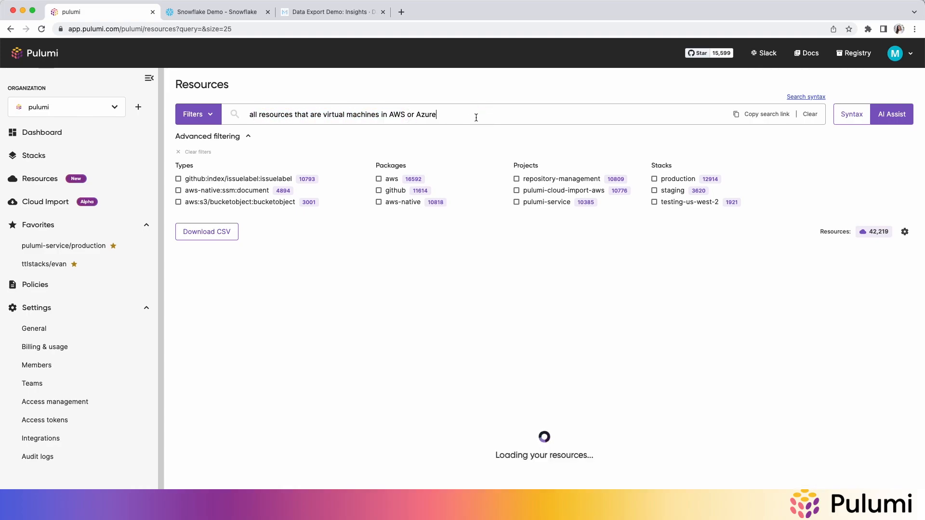
pyautogui.moveTo(627, 139)
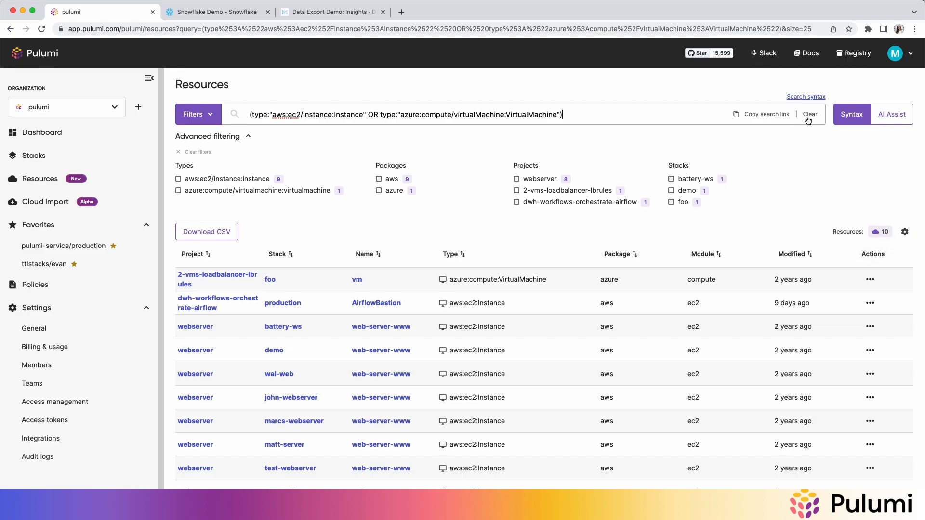
# Clear the generated virtual machine query
pyautogui.click(810, 114)
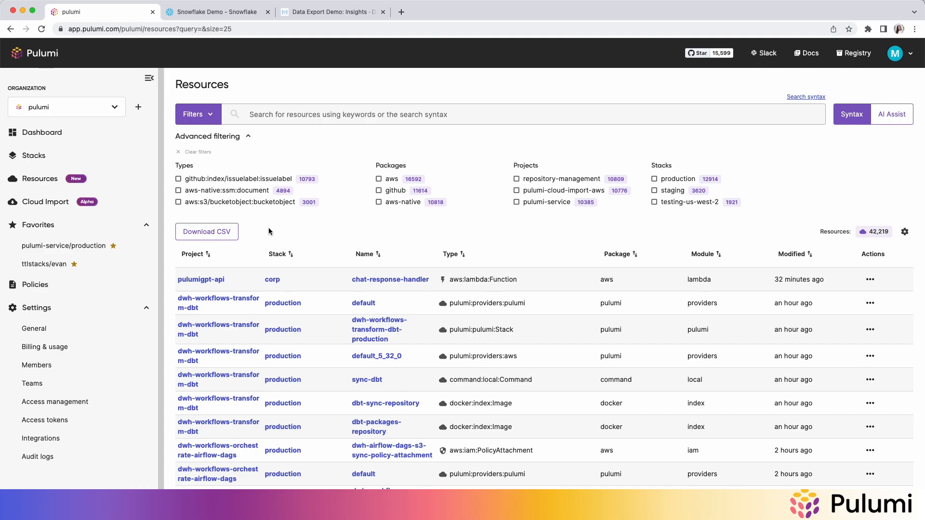
# Review the count-by-type worksheet results and select the department resource count query
pyautogui.click(216, 11)
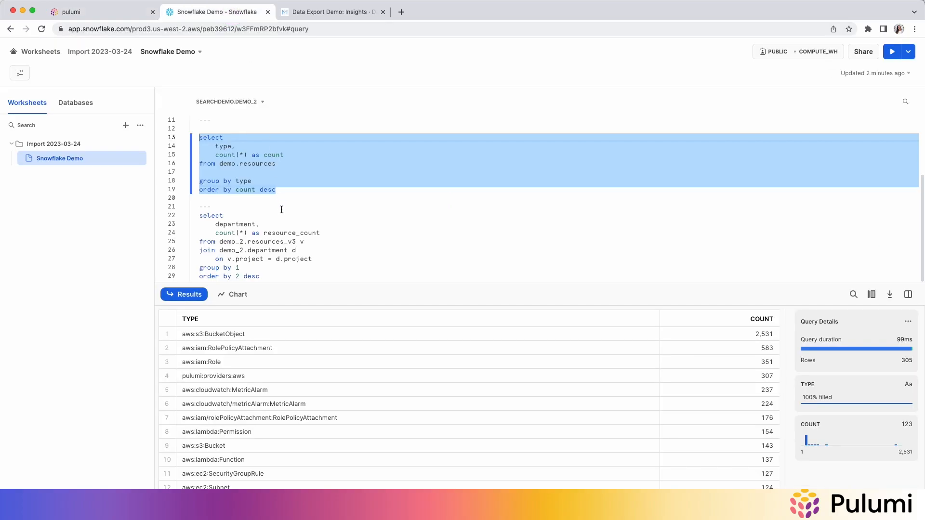
pyautogui.moveTo(291, 208)
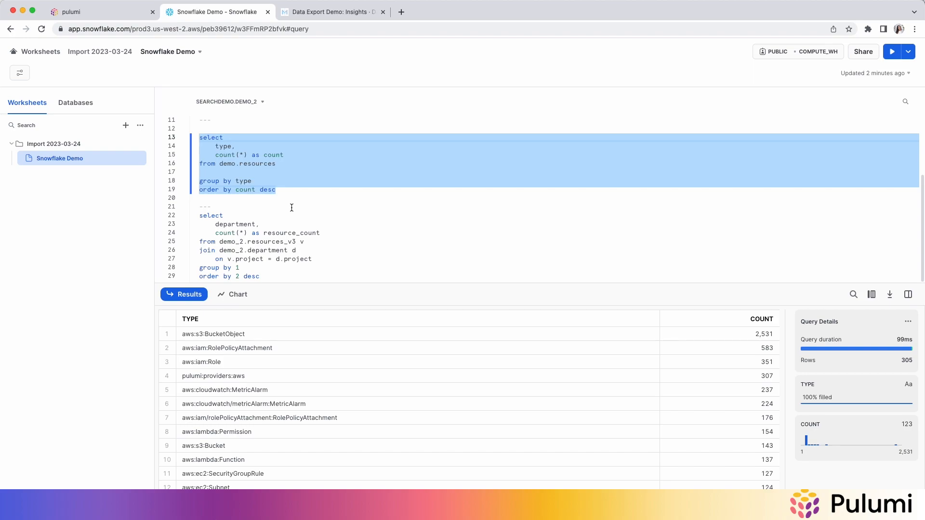
pyautogui.moveTo(291, 205)
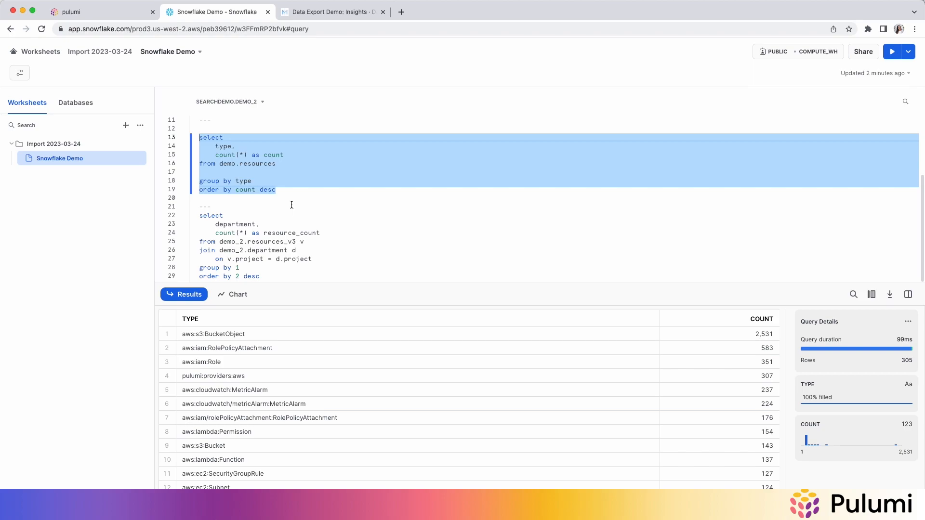
pyautogui.moveTo(288, 195)
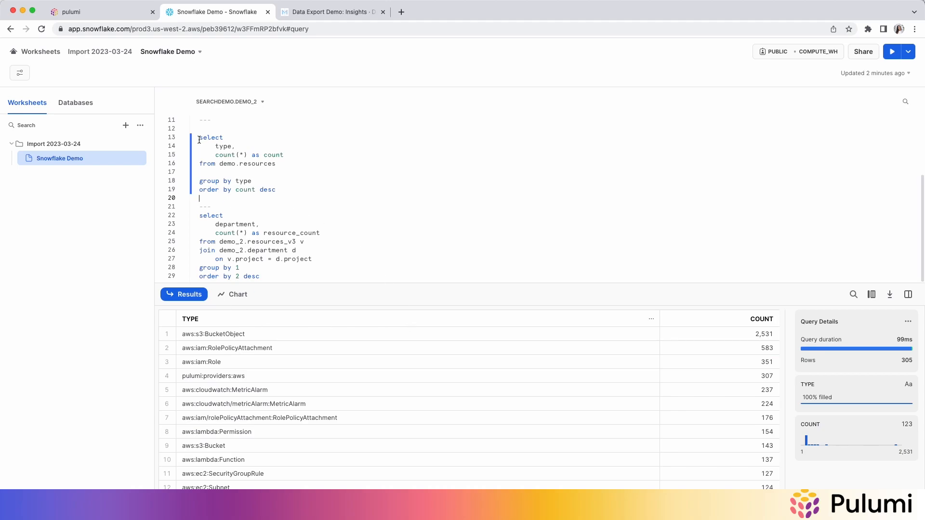
pyautogui.moveTo(199, 215); pyautogui.dragTo(259, 276)
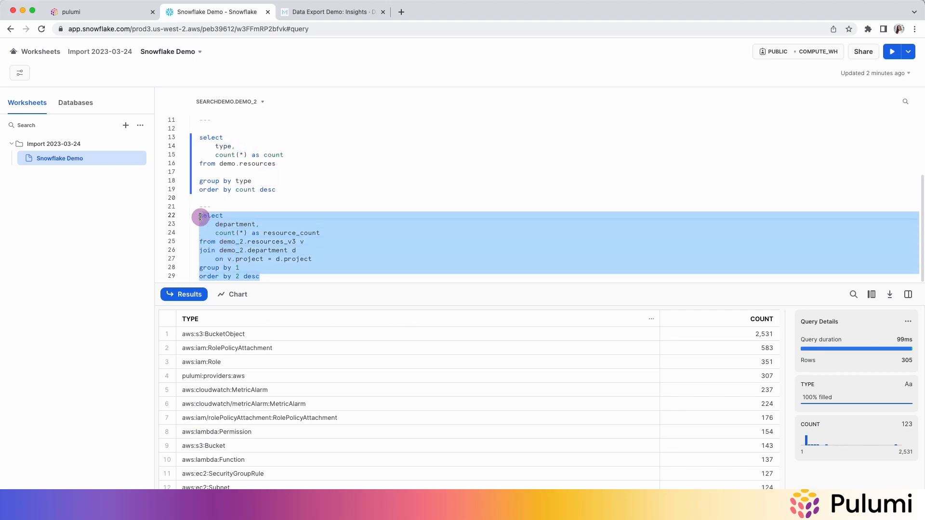
# Run the department count query (Service leads at 23,363), then open the Metabase dashboard
pyautogui.click(892, 51)
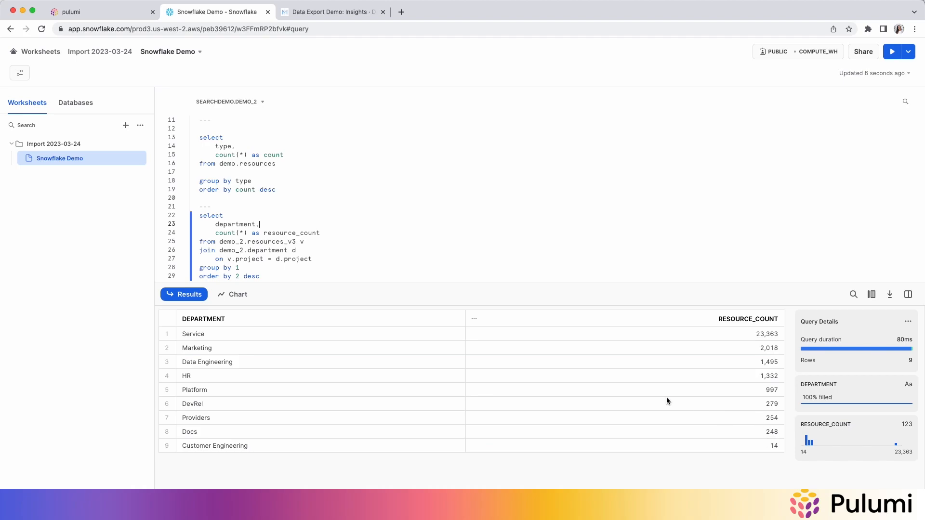
pyautogui.click(330, 11)
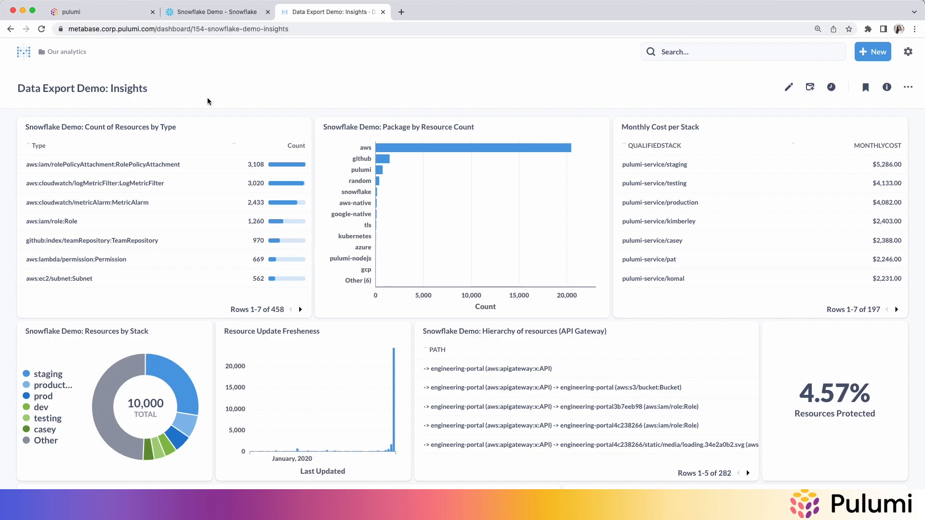
pyautogui.moveTo(106, 171)
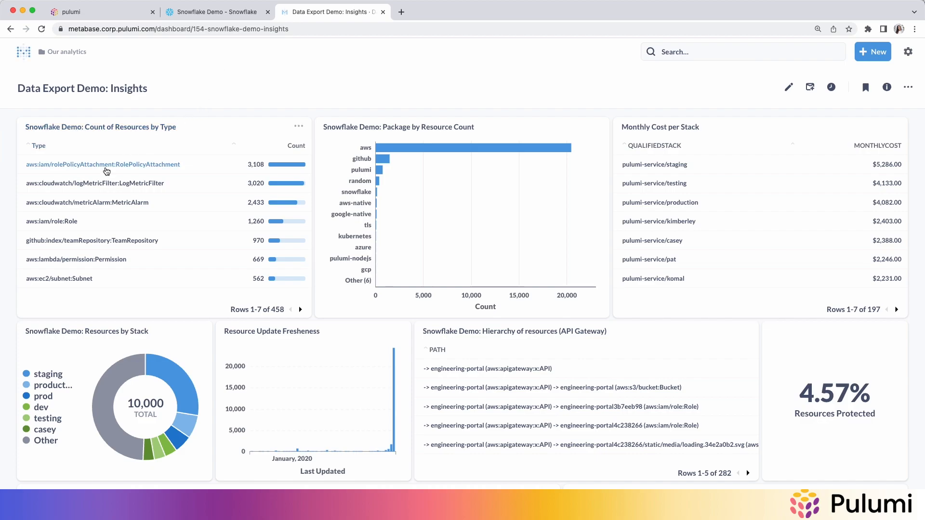
pyautogui.moveTo(195, 167)
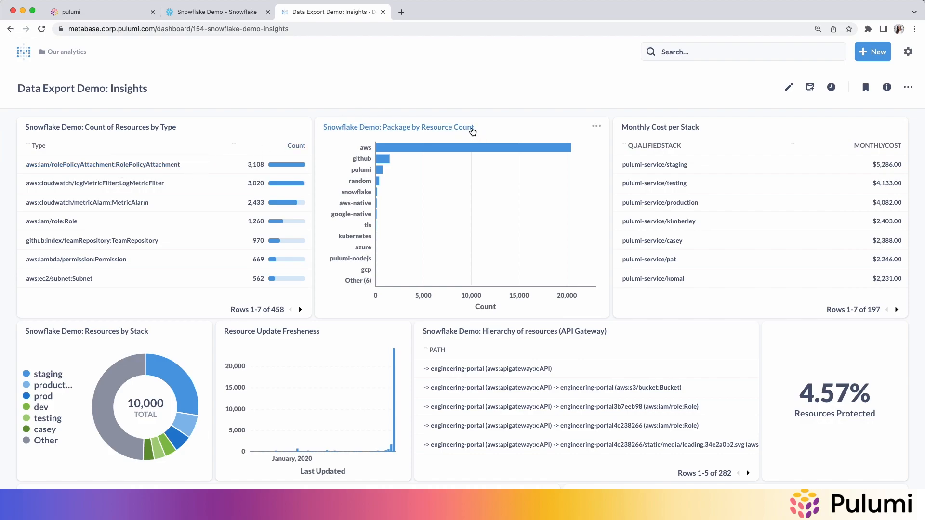
pyautogui.moveTo(372, 147)
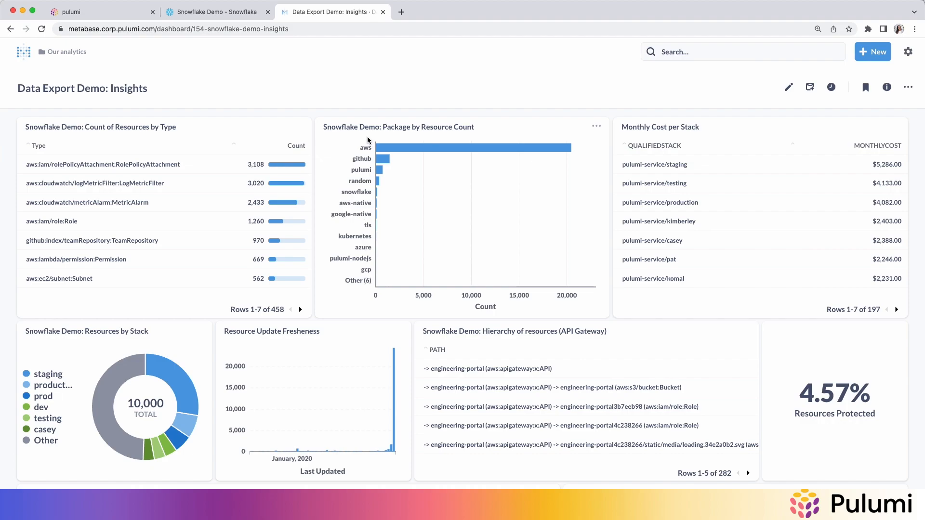
pyautogui.moveTo(483, 208)
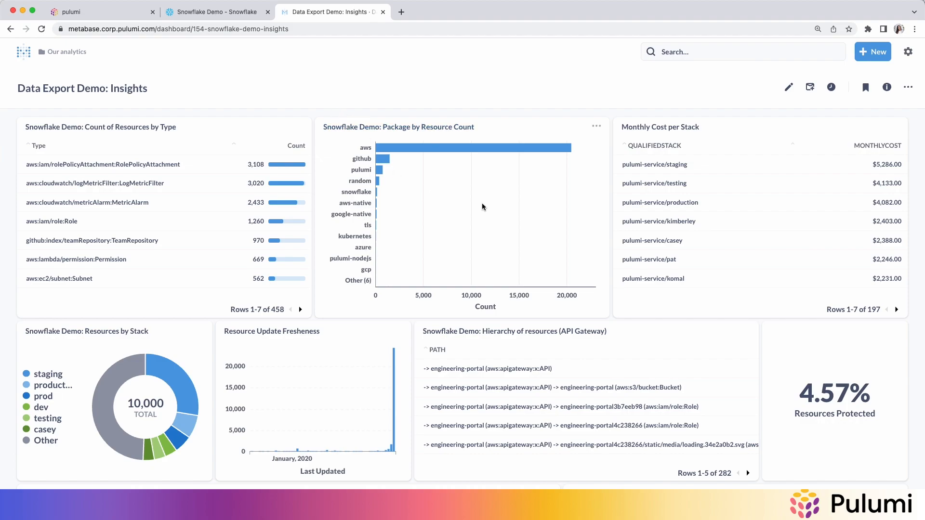
pyautogui.moveTo(627, 123)
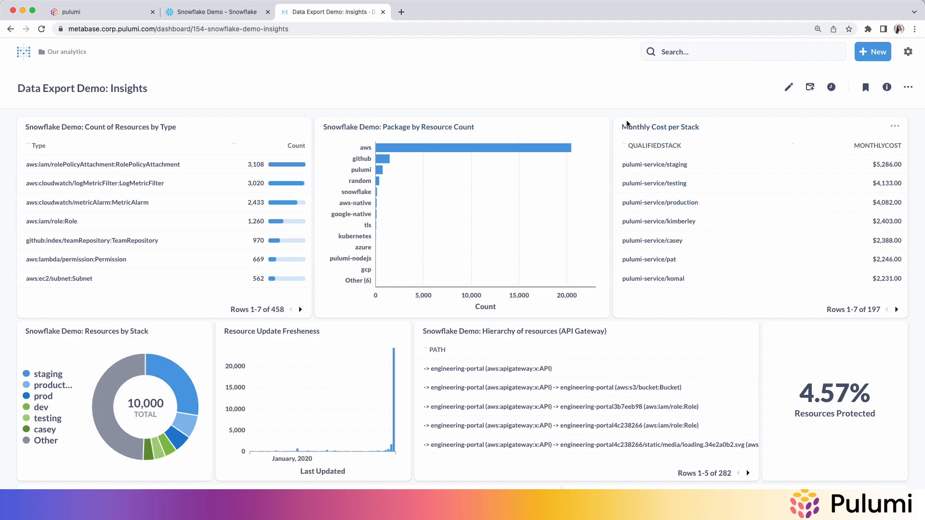
pyautogui.moveTo(716, 122)
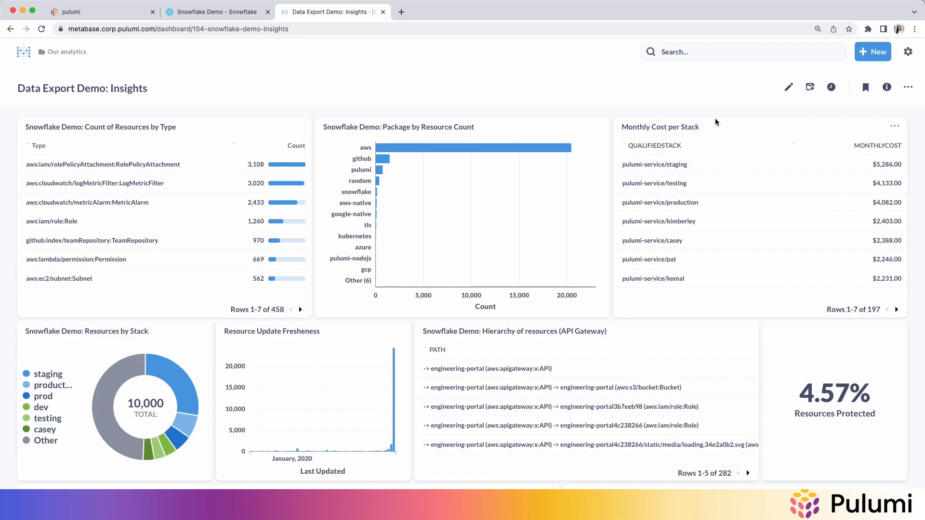
pyautogui.moveTo(714, 139)
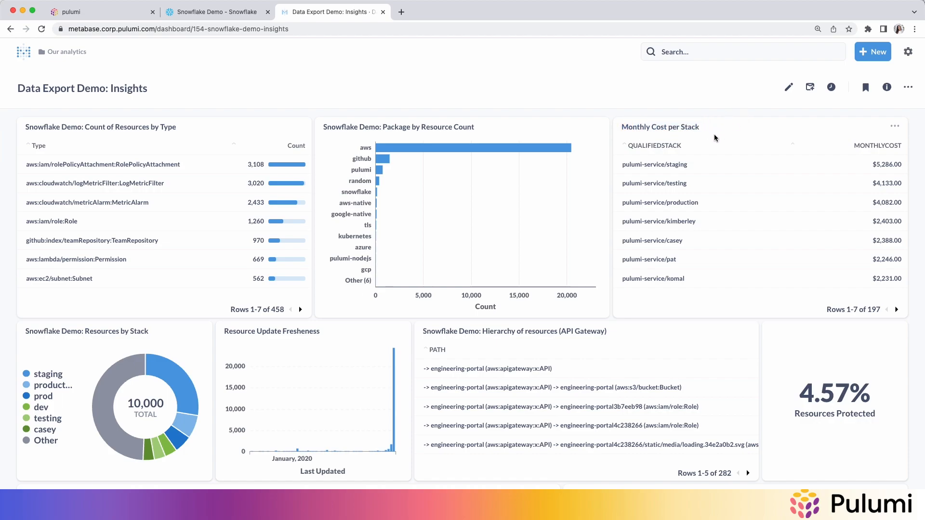
pyautogui.moveTo(147, 361)
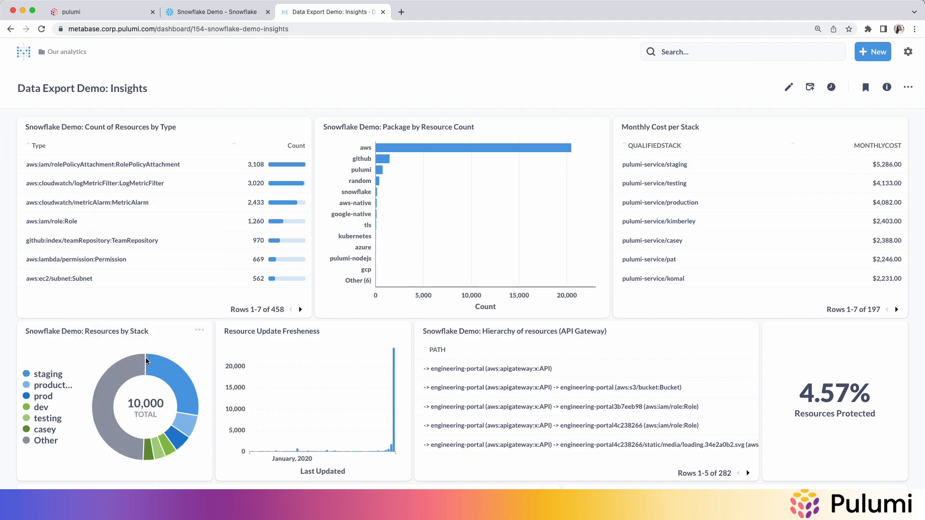
pyautogui.moveTo(121, 448)
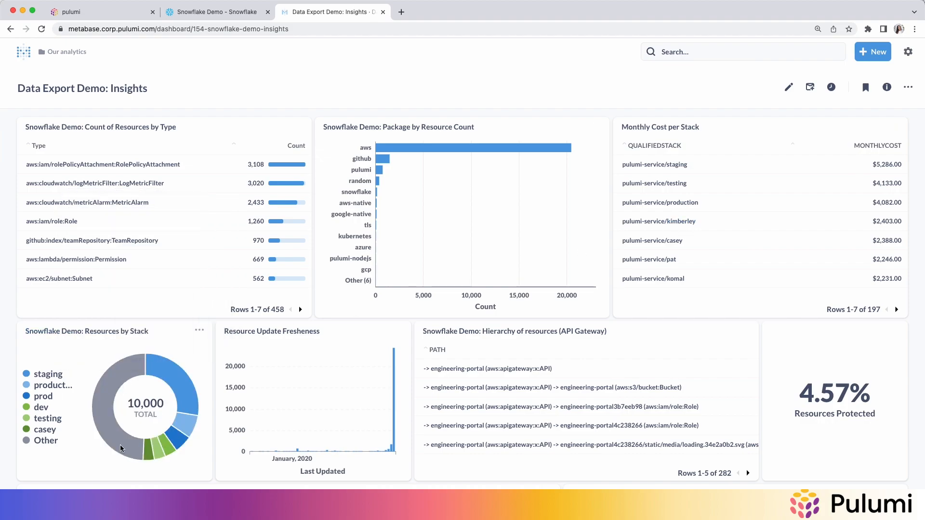
pyautogui.moveTo(250, 336)
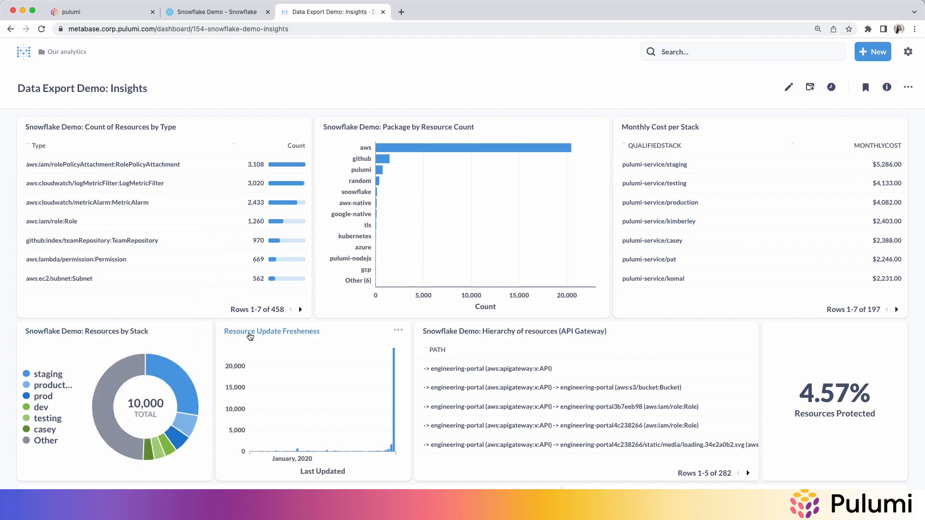
pyautogui.moveTo(387, 465)
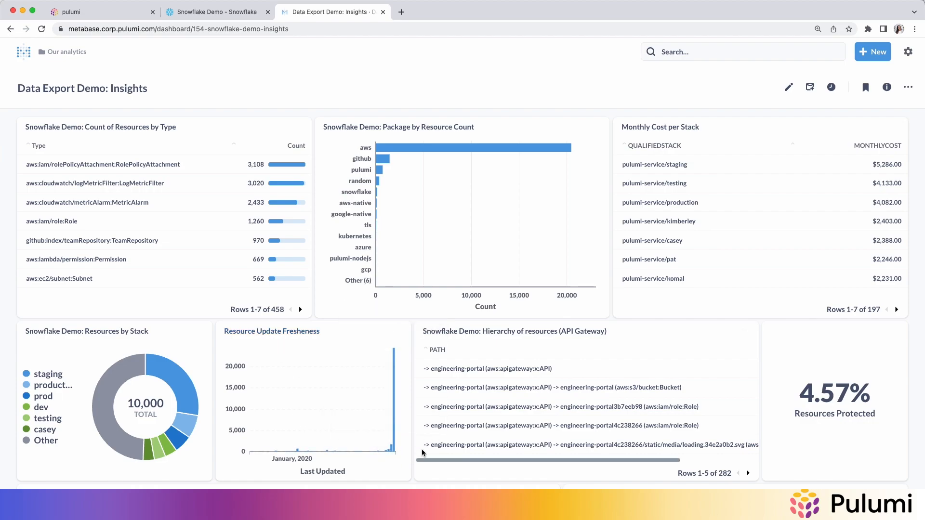
pyautogui.moveTo(526, 334)
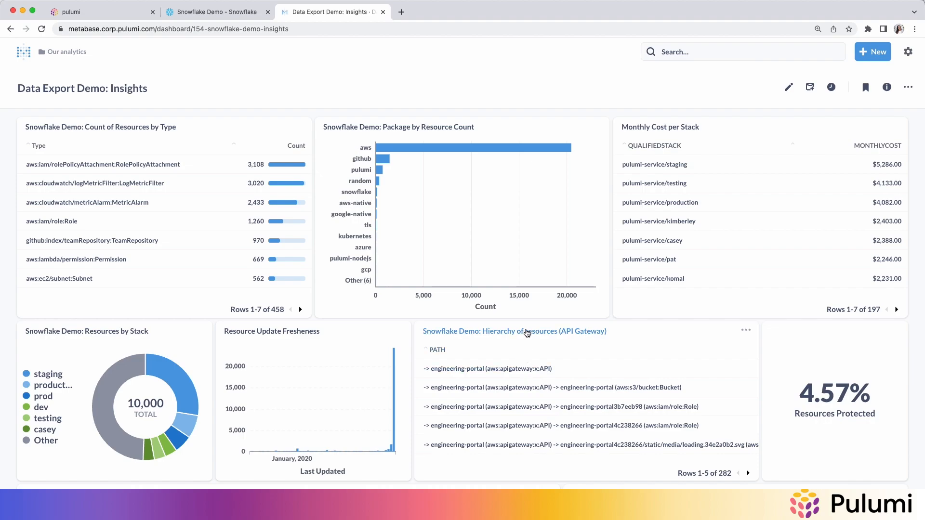
pyautogui.moveTo(822, 428)
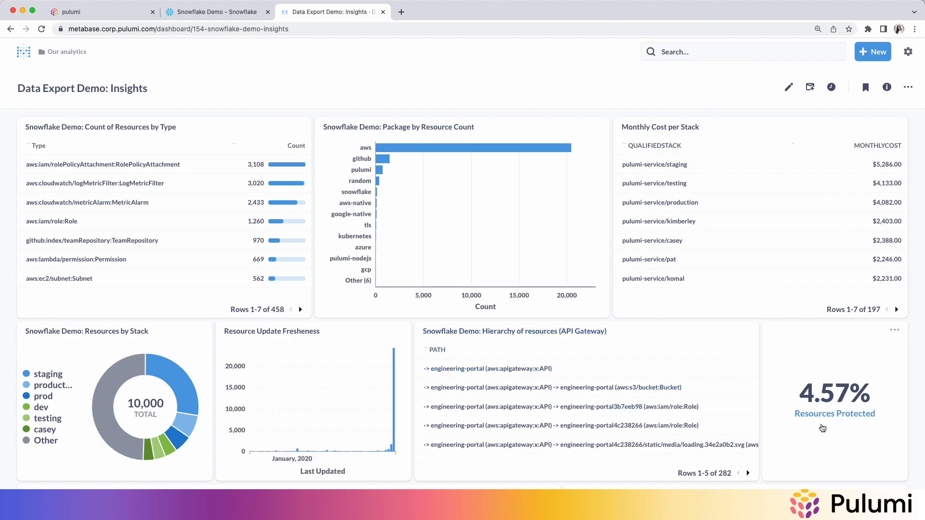
pyautogui.moveTo(820, 437)
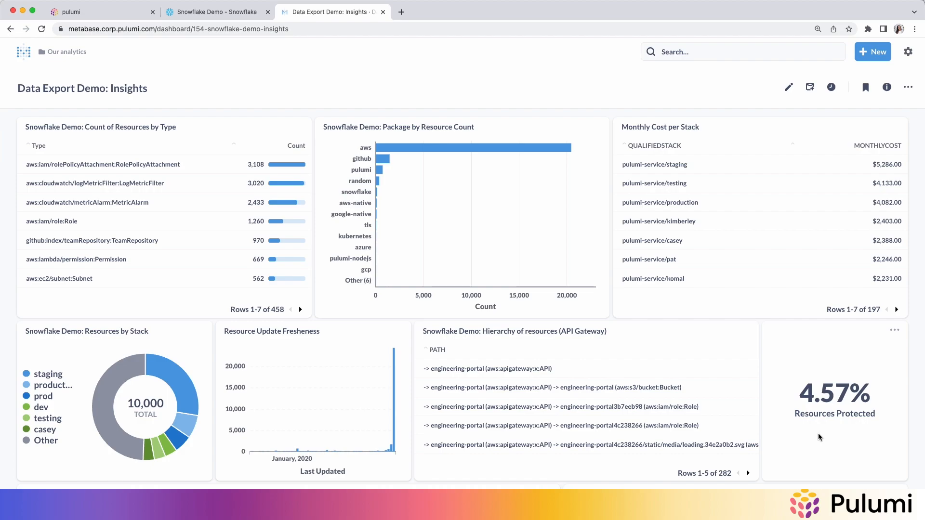
pyautogui.moveTo(784, 418)
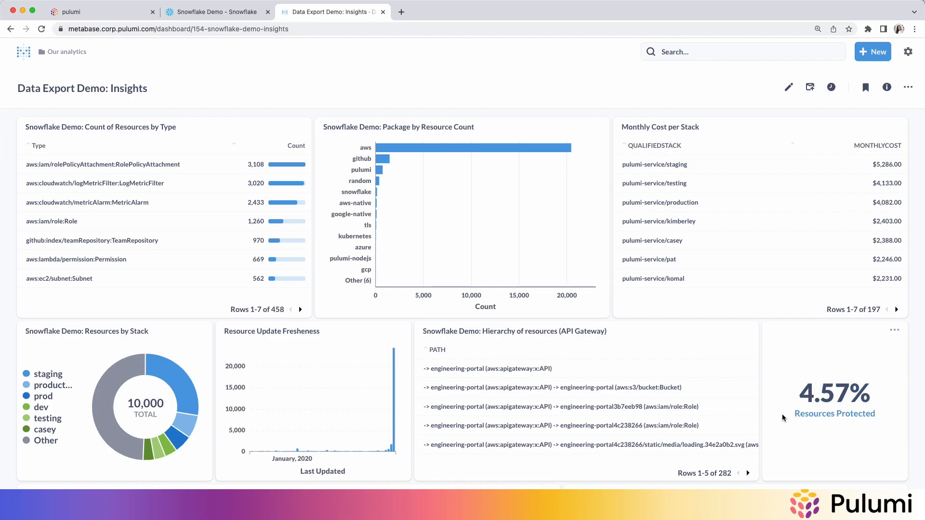
pyautogui.moveTo(255, 94)
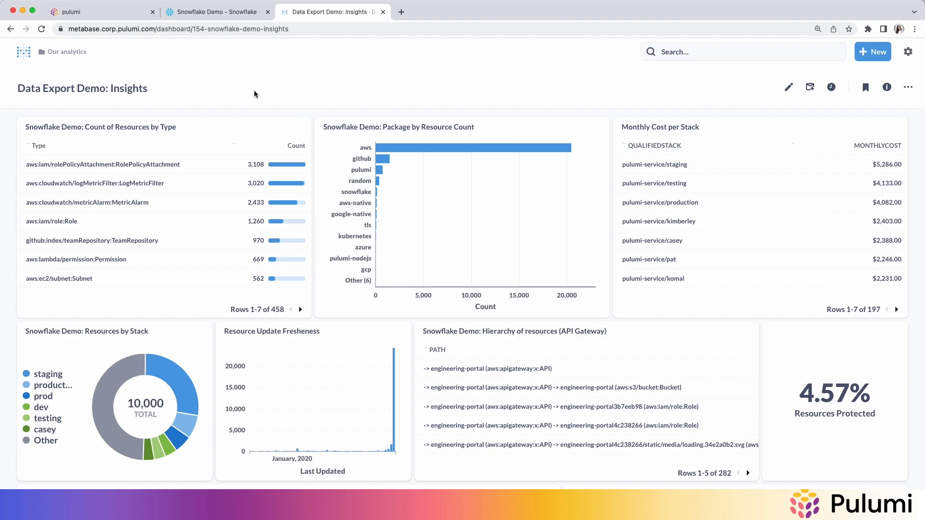
pyautogui.moveTo(254, 104)
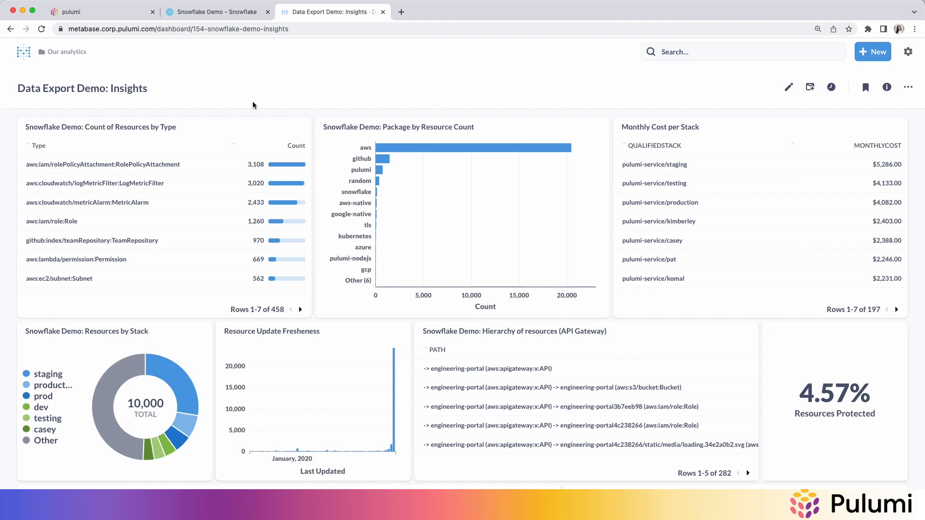
pyautogui.moveTo(238, 103)
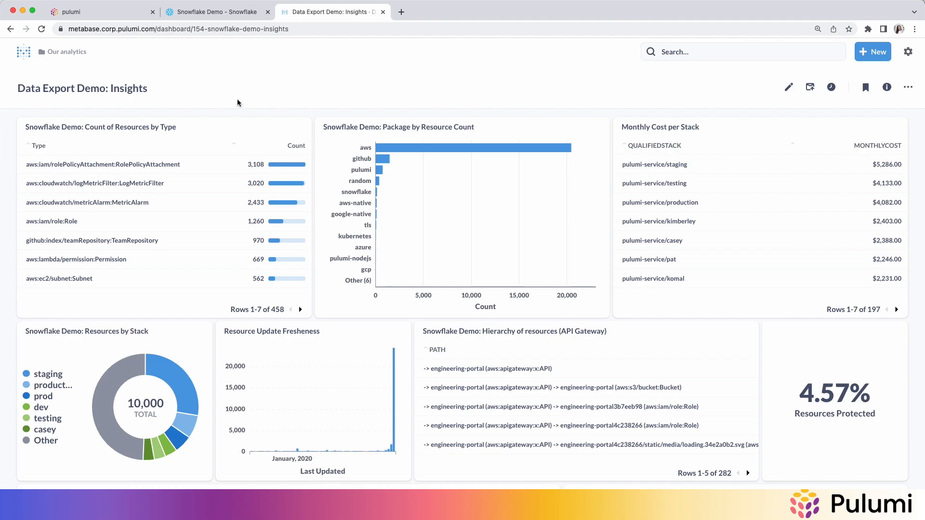
pyautogui.moveTo(303, 193)
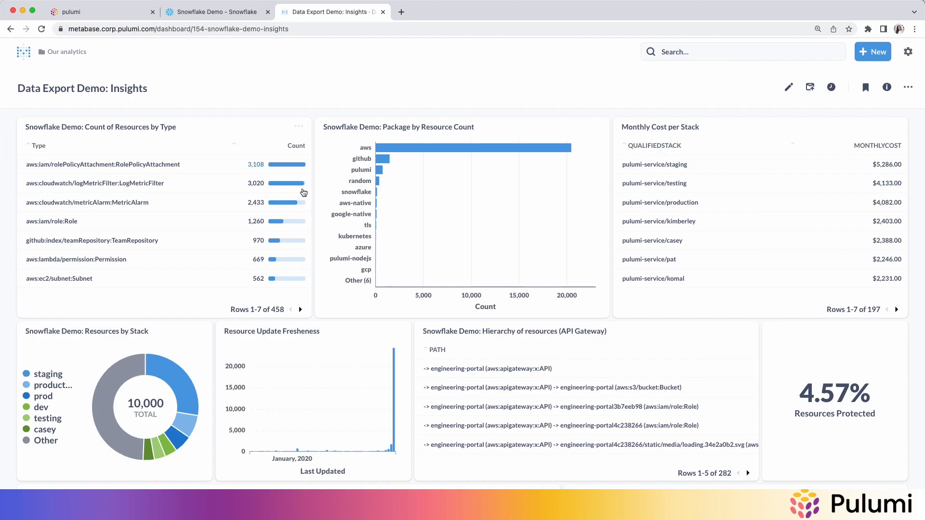